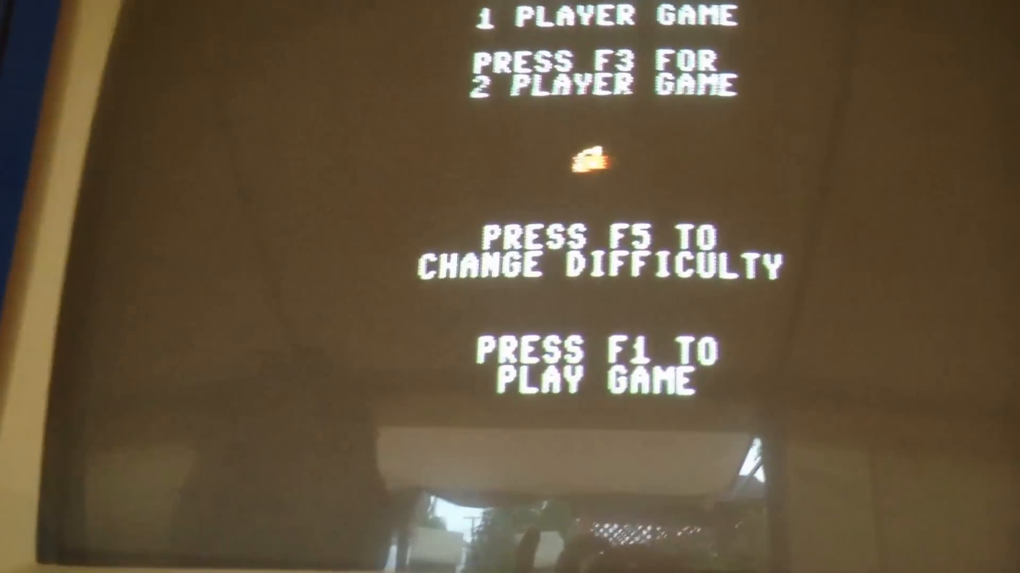
# - Start a one-player Pac-Man game with F1 so the maze appears with READY!
pyautogui.press('f1')
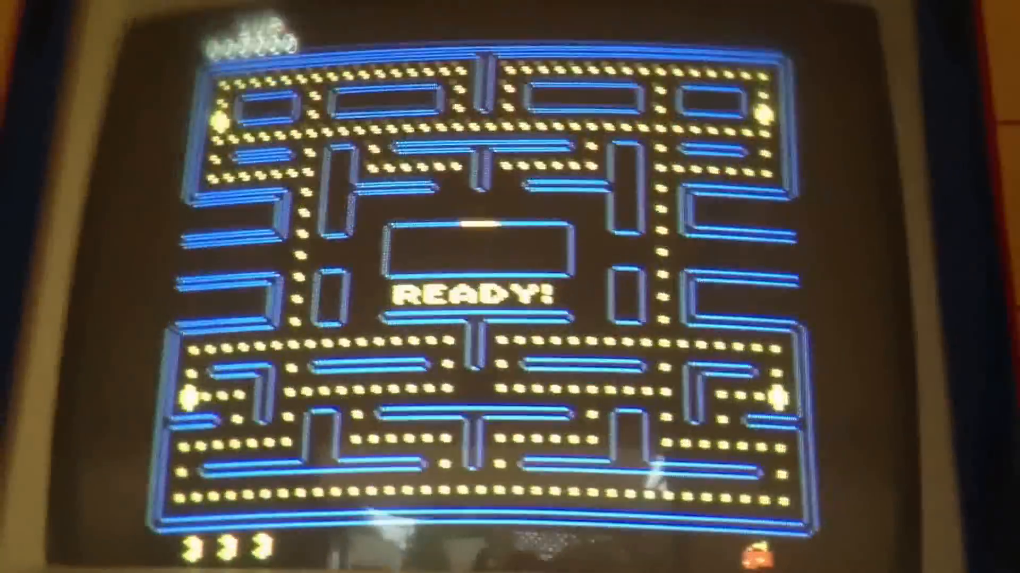